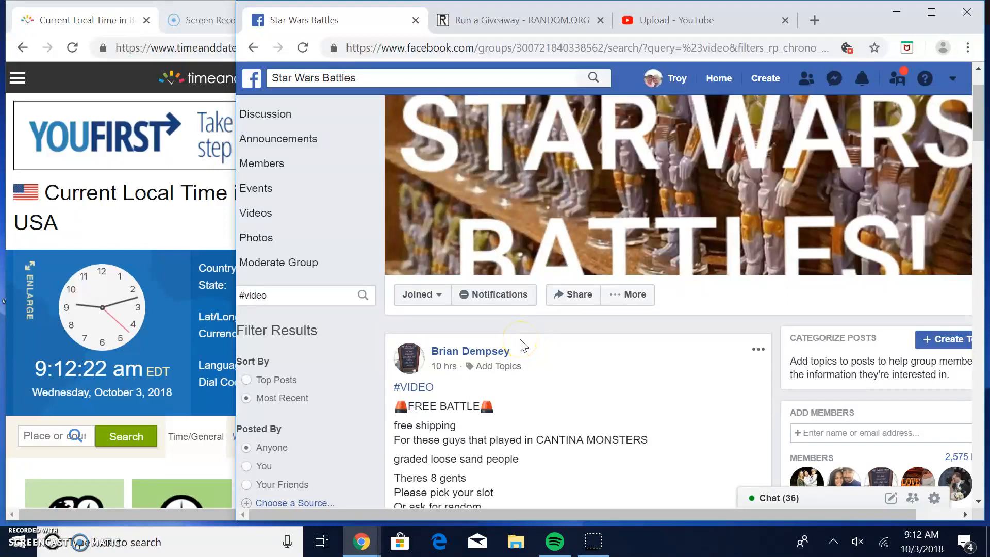
Select and copy the eight numbered entries, 1 Stanek through 8 Moore, from the FREE BATTLE post
{"action": "scroll", "scroll_direction": "down", "scroll_amount": 3}
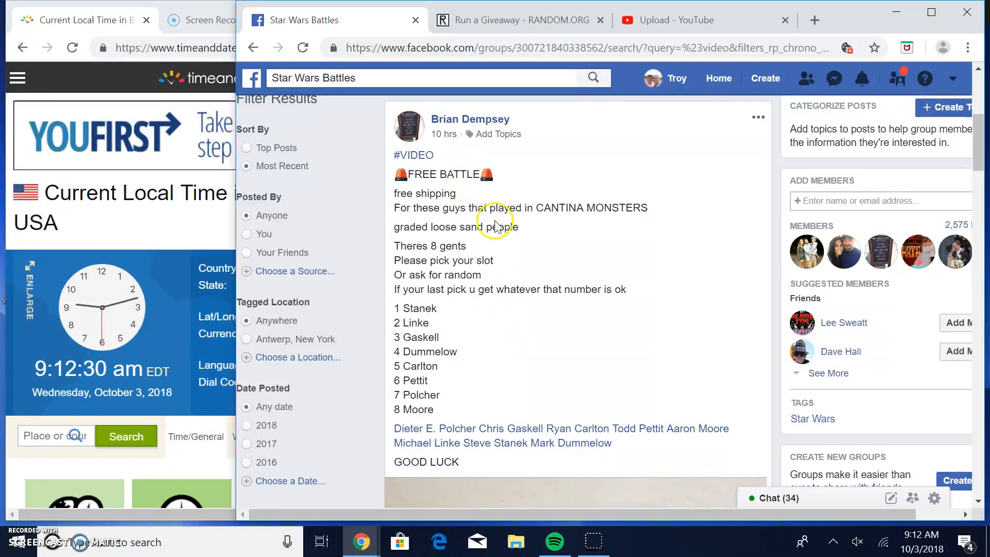
{"action": "scroll", "scroll_direction": "down", "scroll_amount": 3}
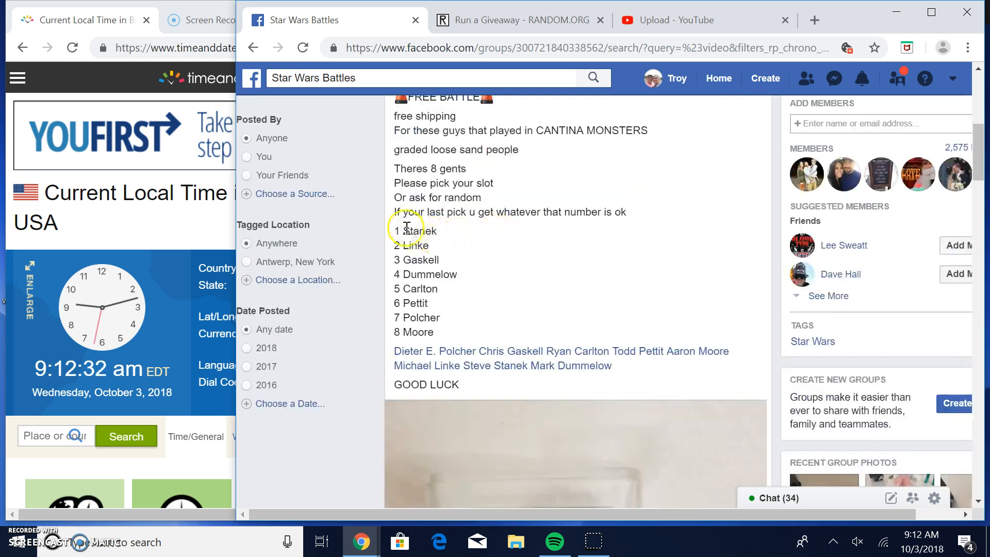
{"action": "left_click_drag", "start_coordinate": [404, 231], "coordinate": [420, 278]}
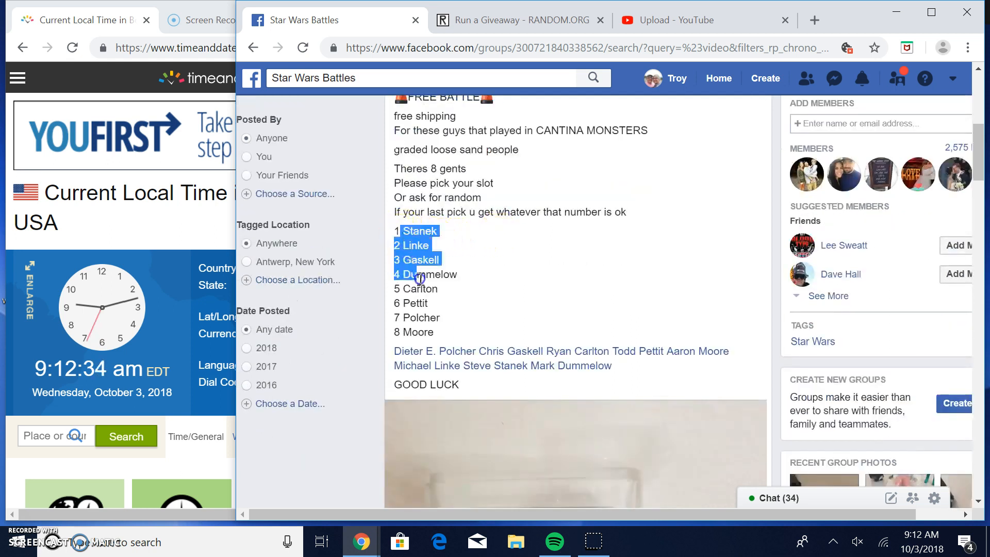
{"action": "left_click_drag", "start_coordinate": [418, 279], "coordinate": [425, 303]}
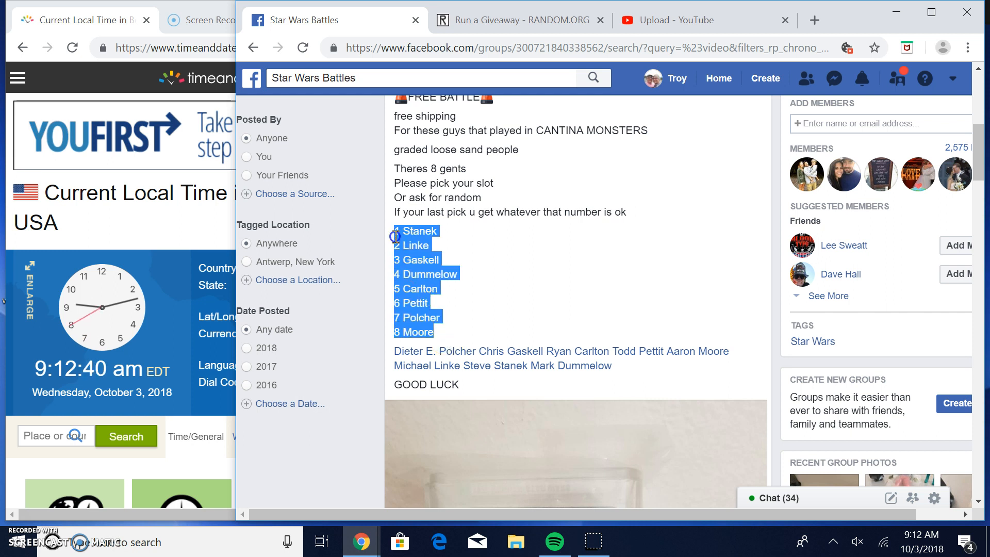
{"action": "mouse_move", "coordinate": [487, 290]}
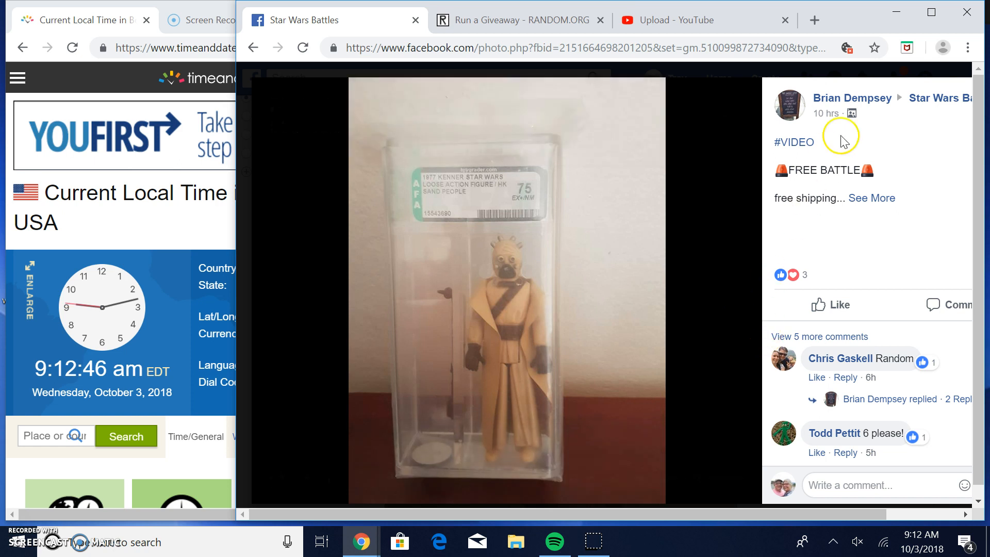
{"action": "mouse_move", "coordinate": [959, 74]}
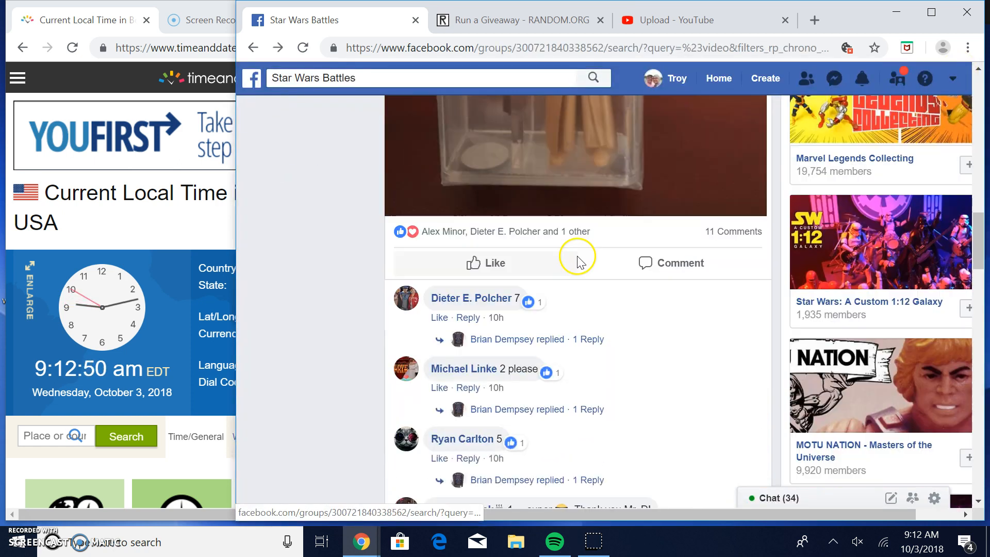
Post the live-status comment "Live! 912 am" under the FREE BATTLE post
{"action": "scroll", "scroll_direction": "down", "scroll_amount": 3}
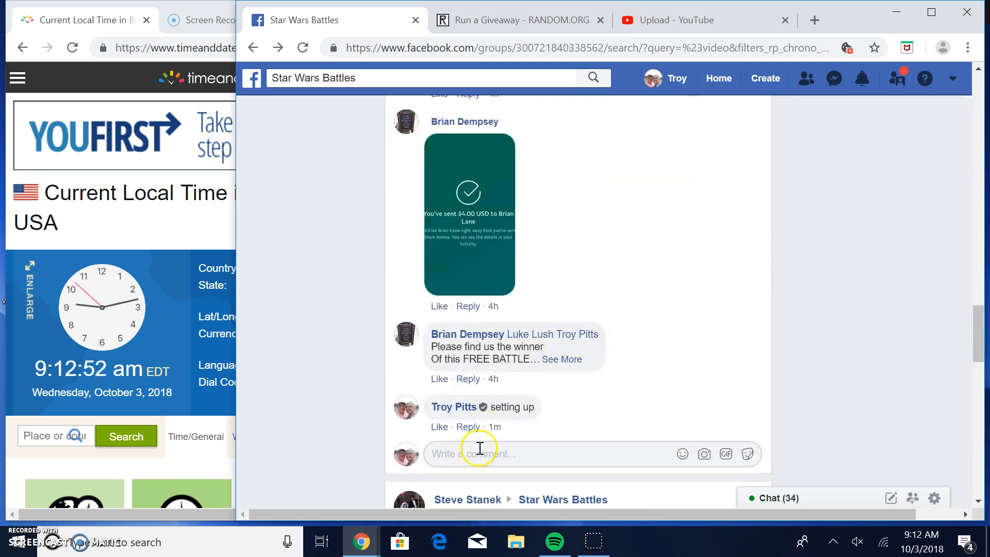
{"action": "type", "text": "L"}
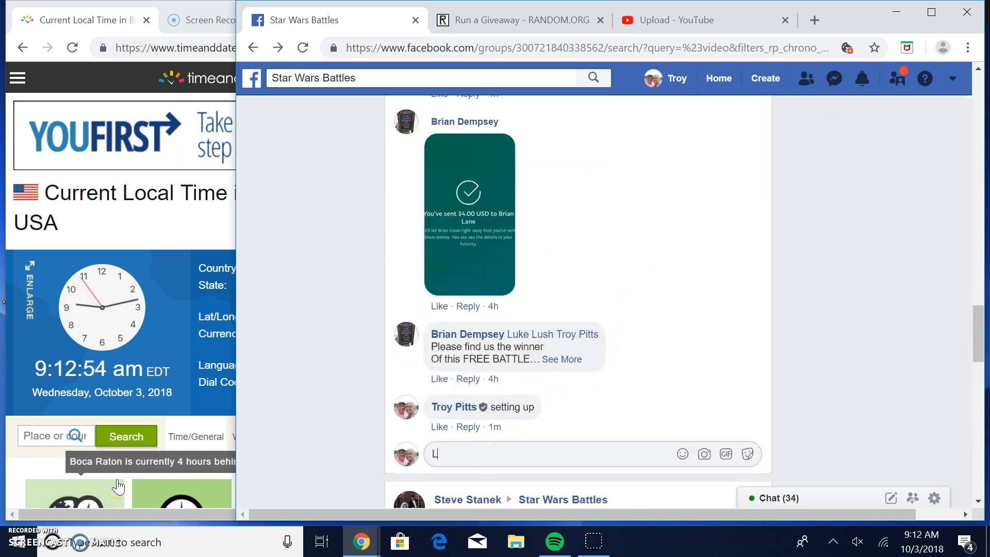
{"action": "type", "text": "Live!"}
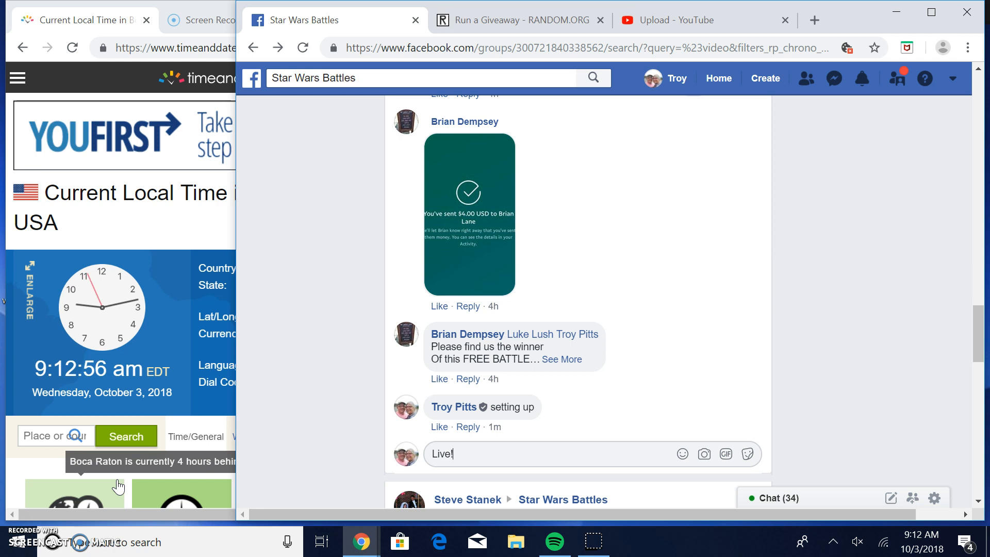
{"action": "type", "text": "9"}
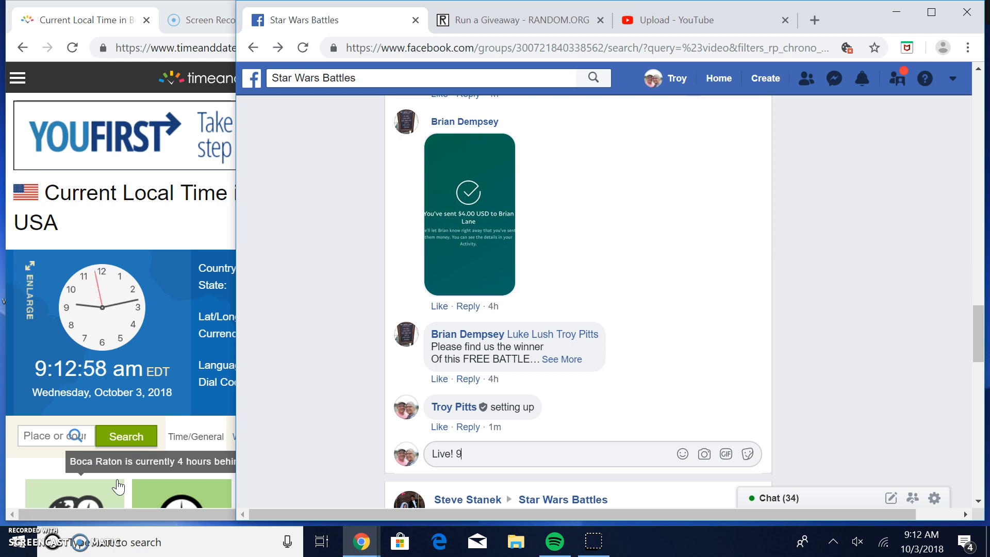
{"action": "type", "text": "12 a"}
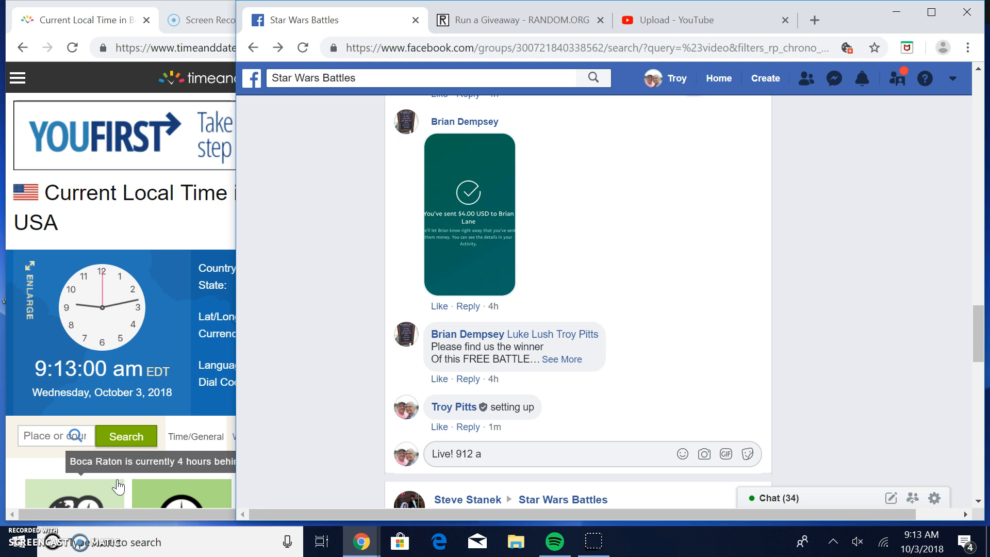
{"action": "key", "text": "enter"}
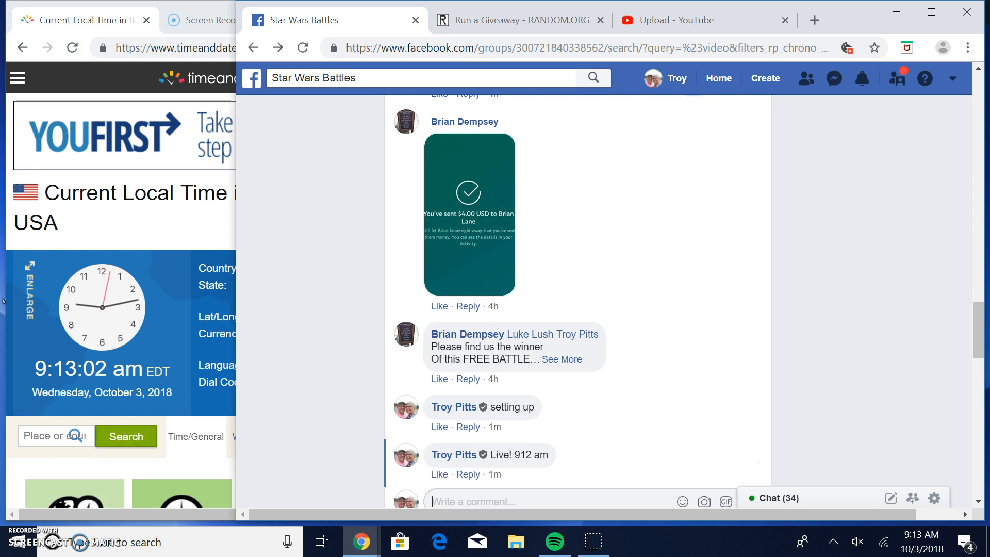
{"action": "mouse_move", "coordinate": [508, 19]}
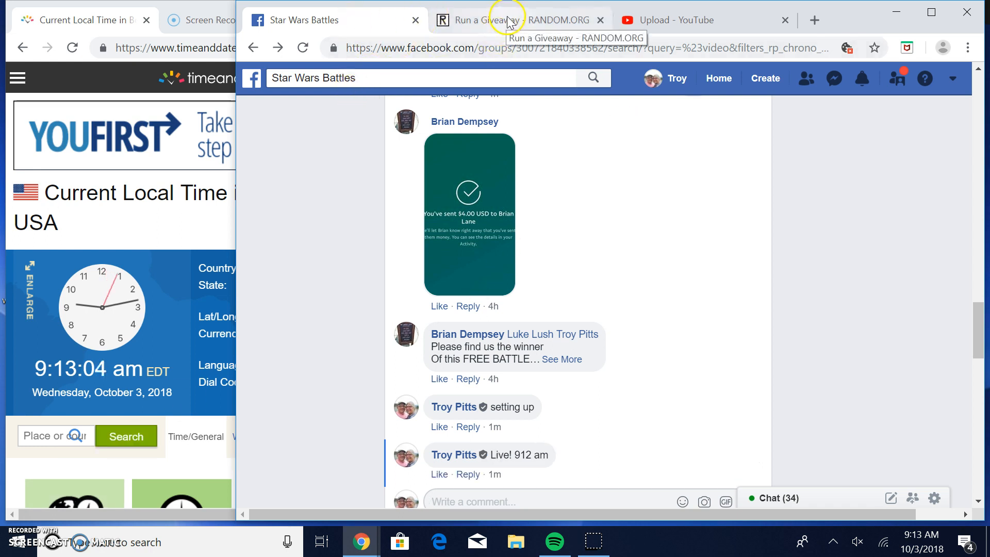
Paste the eight entries into the giveaway, roll 2d6 for 6 total rounds, and start it
{"action": "left_click", "coordinate": [518, 20]}
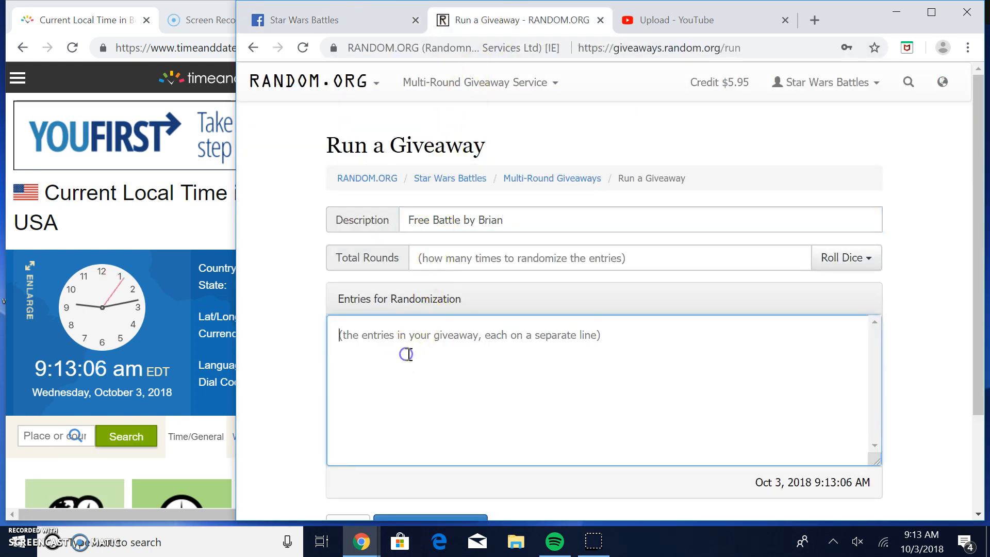
{"action": "type", "text": "Stanek"}
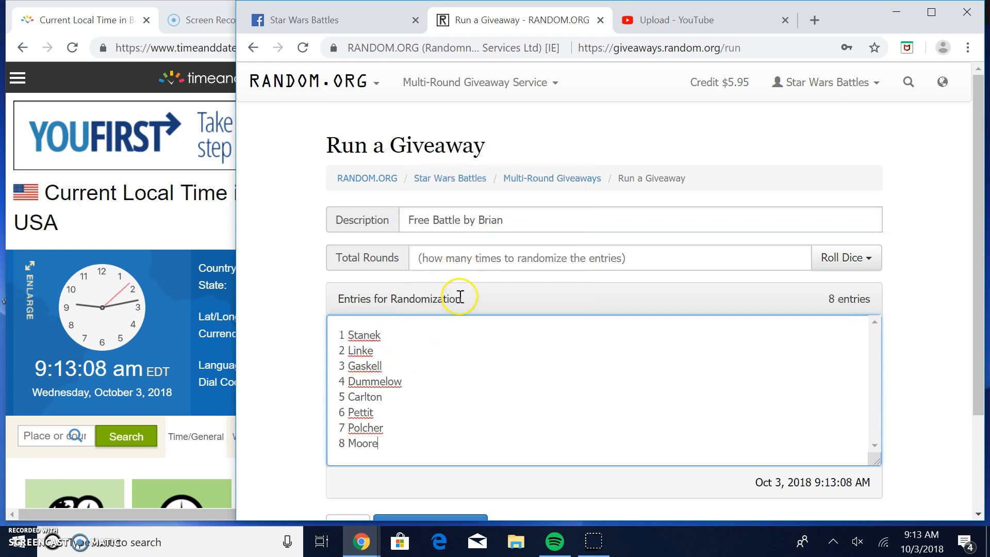
{"action": "left_click", "coordinate": [844, 258]}
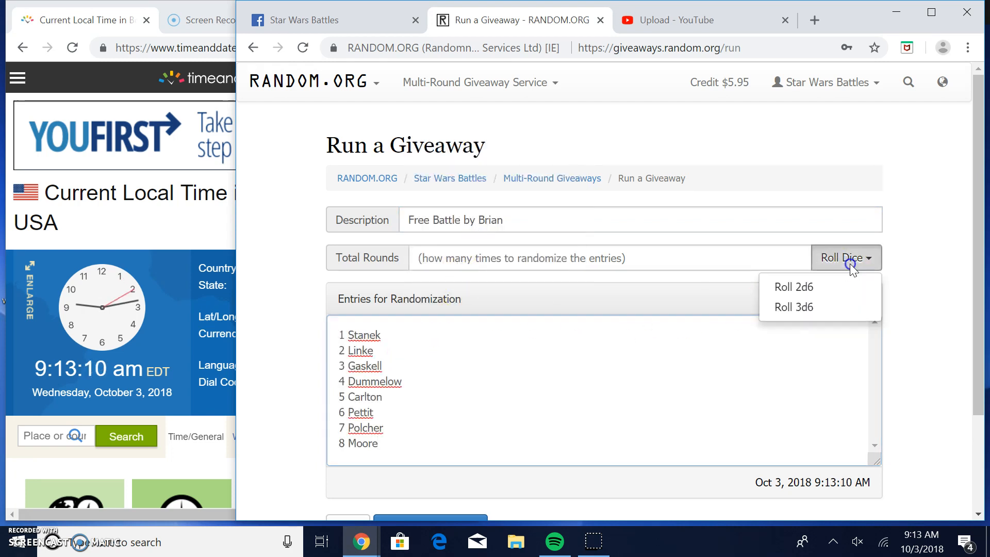
{"action": "left_click", "coordinate": [793, 286]}
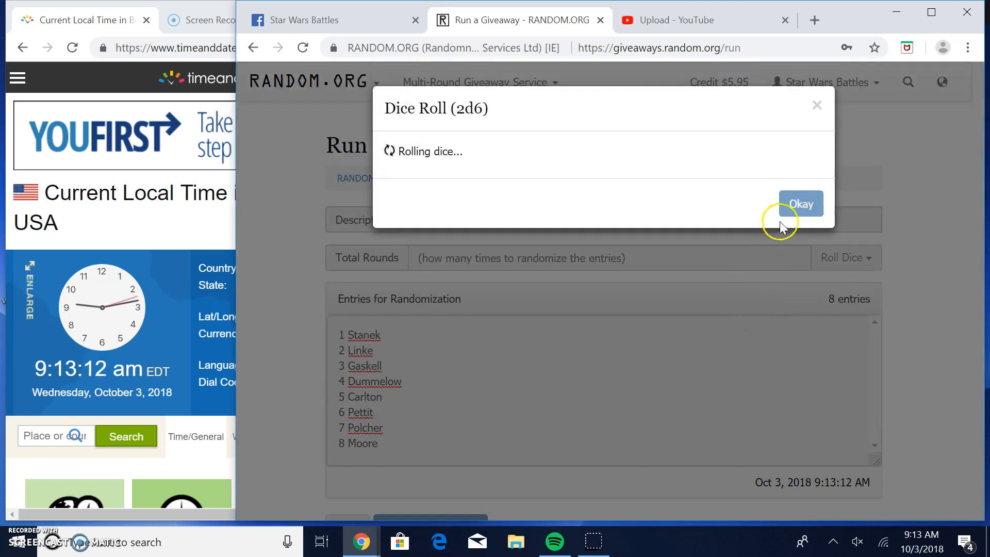
{"action": "left_click", "coordinate": [799, 204]}
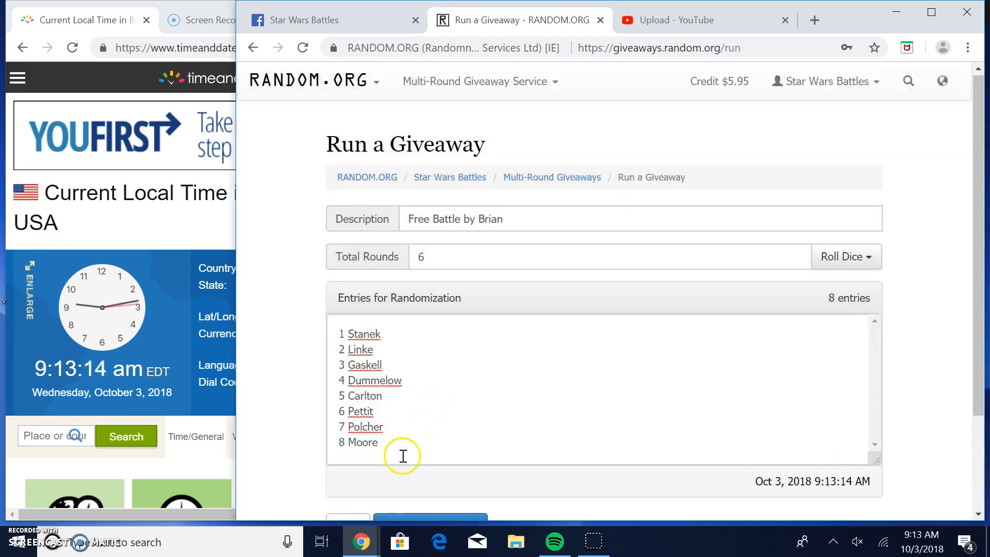
{"action": "left_click", "coordinate": [430, 450]}
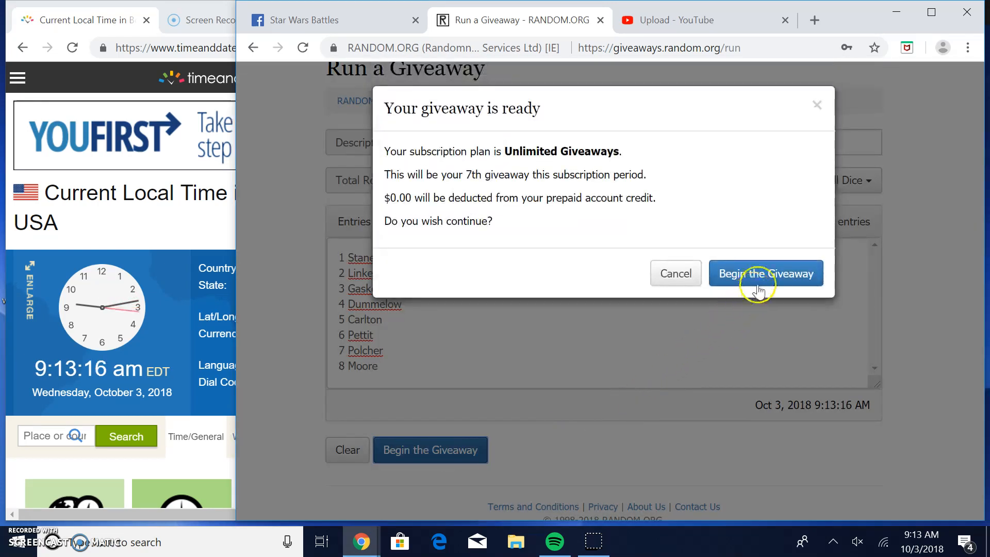
Begin the giveaway, shuffle rounds 2 through 5, then return to the Facebook post
{"action": "left_click", "coordinate": [764, 274]}
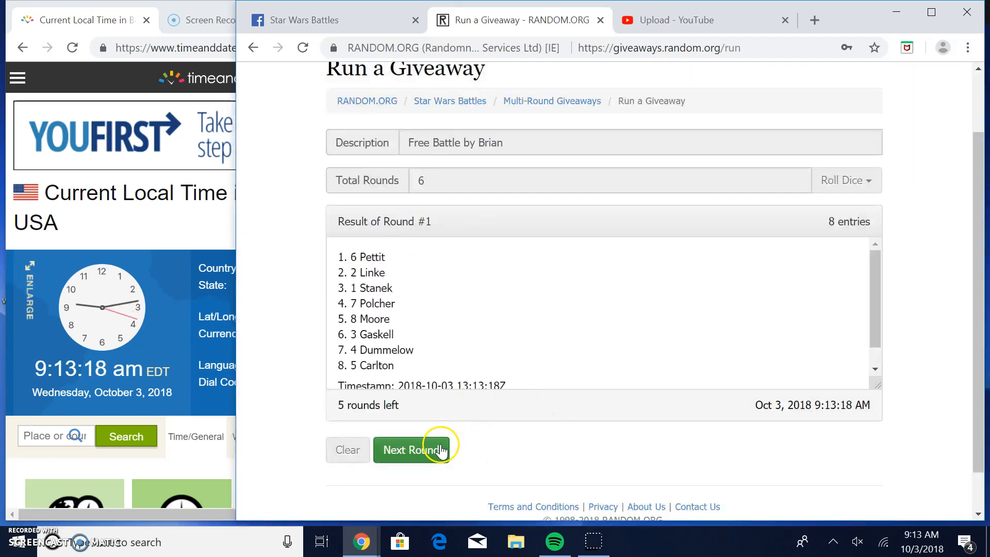
{"action": "left_click", "coordinate": [411, 450]}
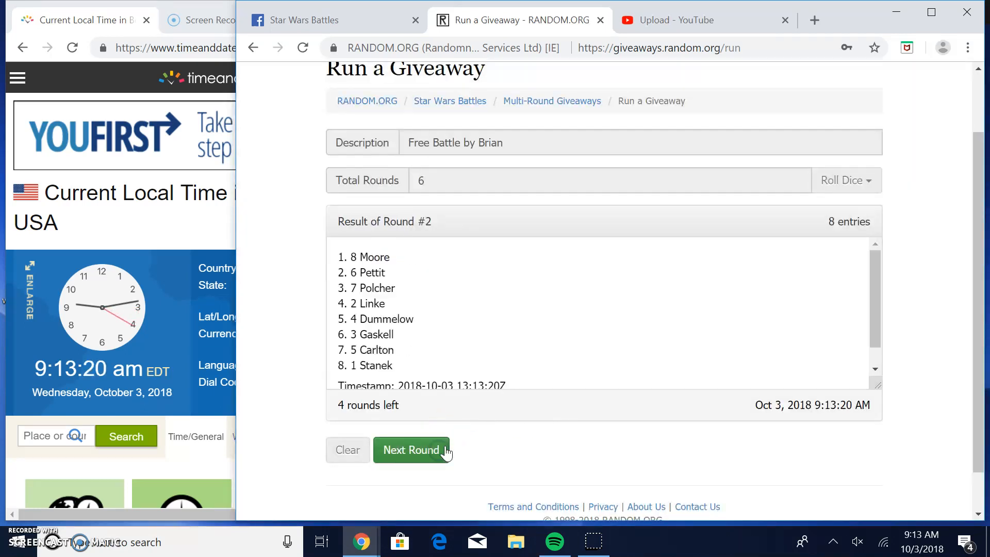
{"action": "left_click", "coordinate": [411, 449]}
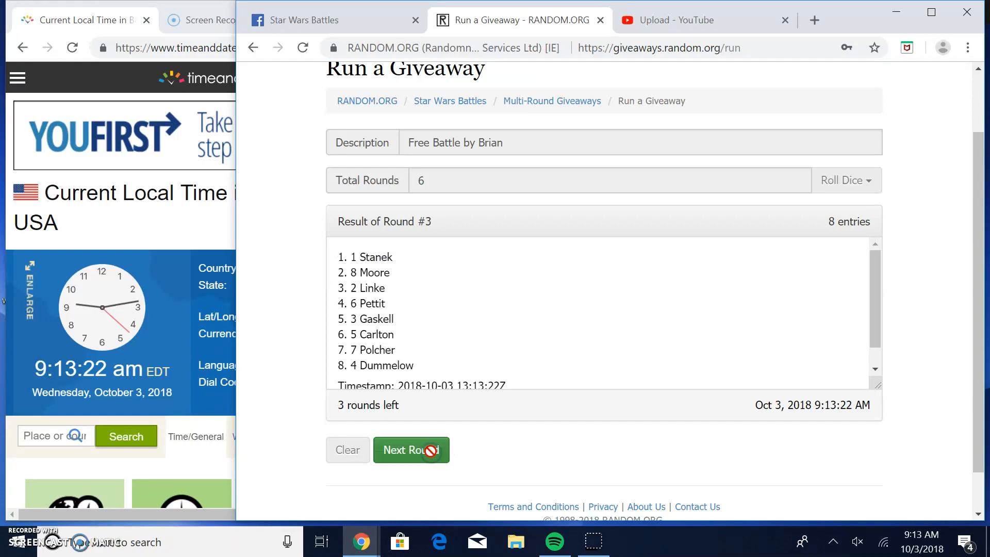
{"action": "left_click", "coordinate": [411, 450]}
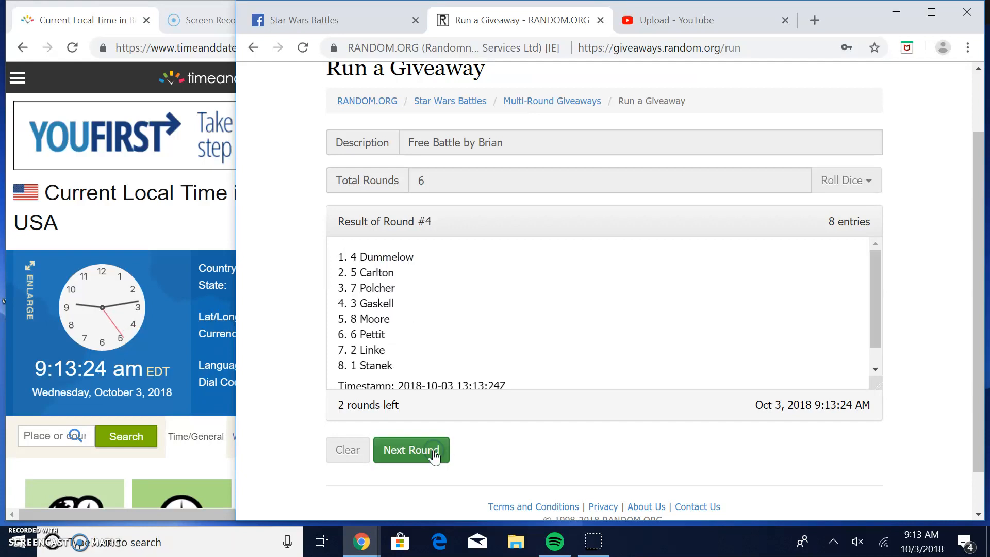
{"action": "left_click", "coordinate": [411, 450]}
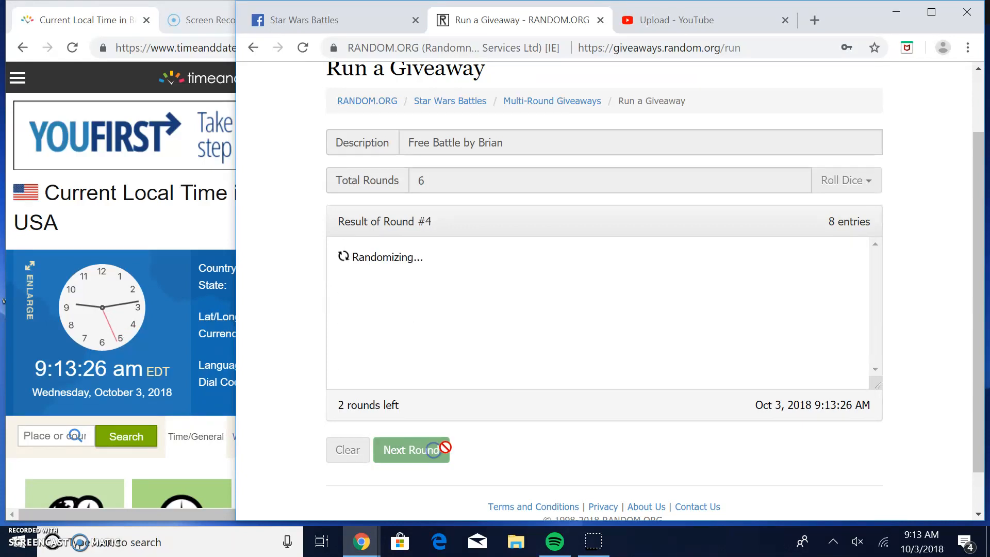
{"action": "left_click", "coordinate": [304, 20]}
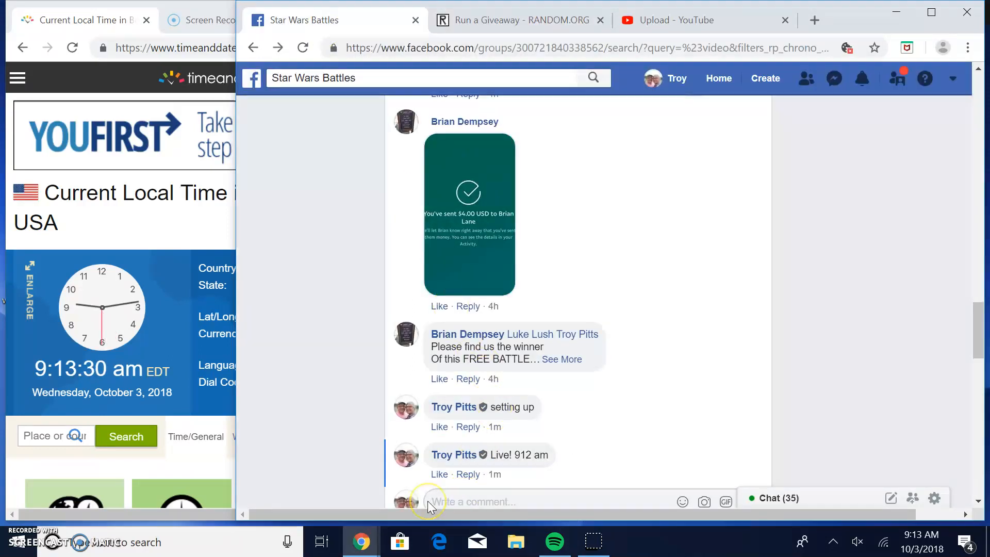
Post the comment "Final round! Good luck!" and return to the giveaway for round 6
{"action": "type", "text": "Final round!"}
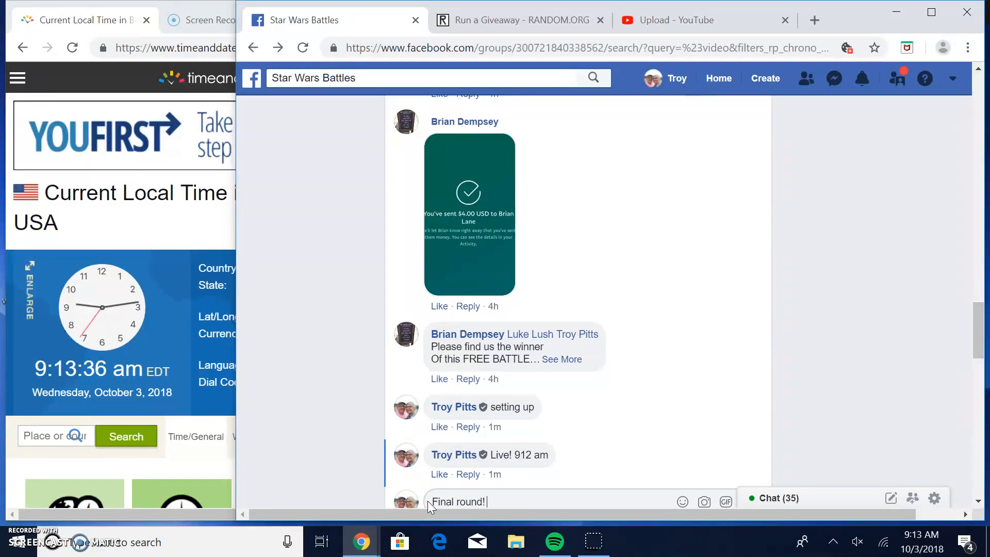
{"action": "type", "text": "Good"}
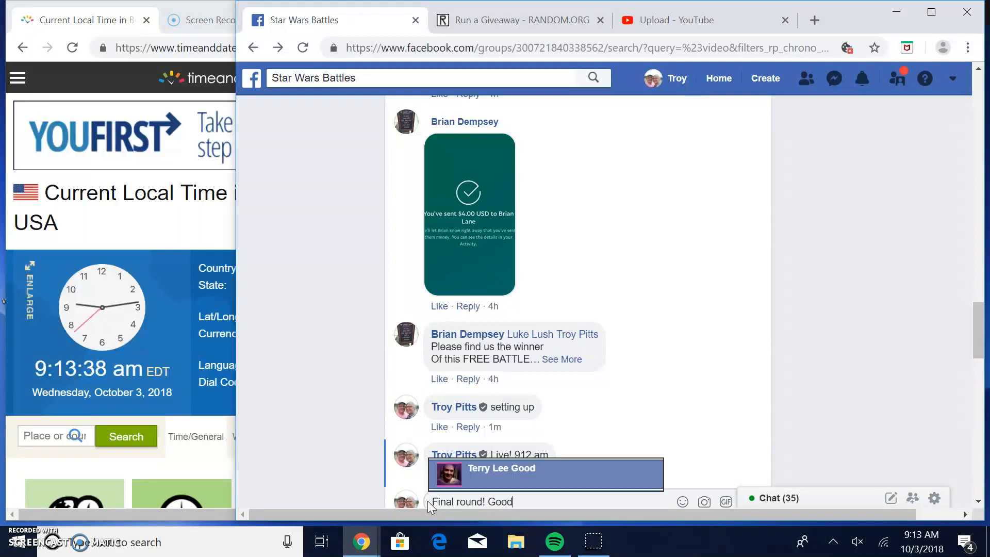
{"action": "type", "text": "luck"}
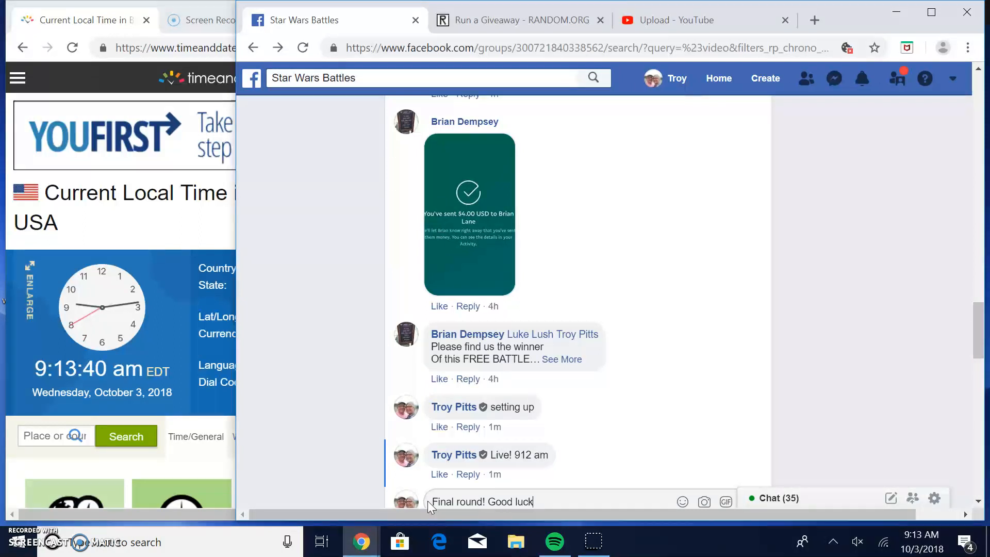
{"action": "key", "text": "Enter"}
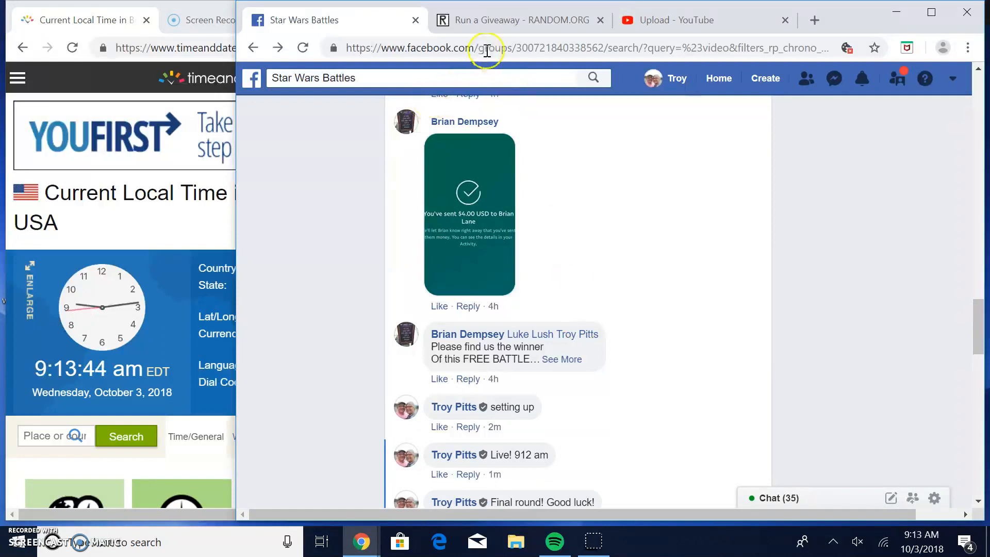
{"action": "left_click", "coordinate": [517, 20]}
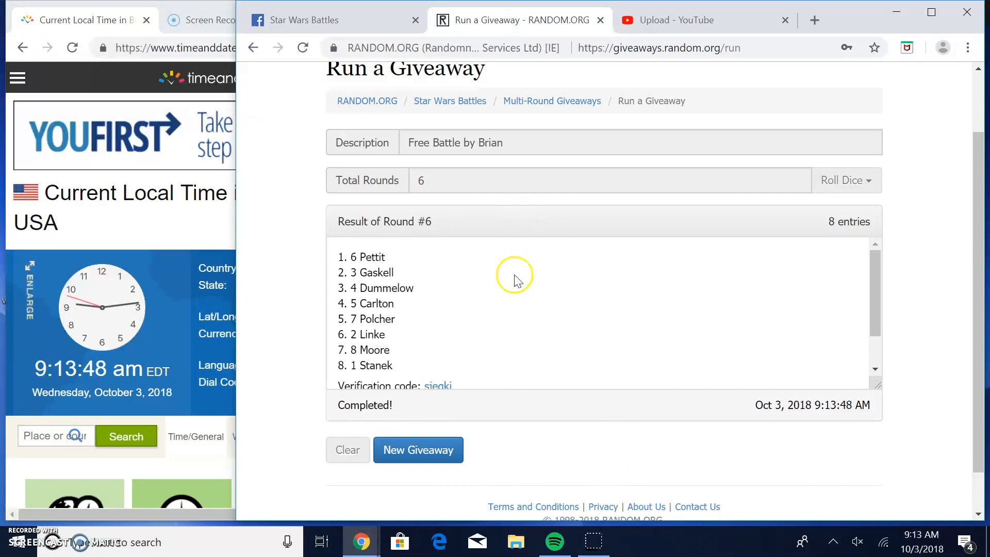
View the verification record confirming Round #6 final with Pettit first, then return to Facebook
{"action": "left_click", "coordinate": [434, 386]}
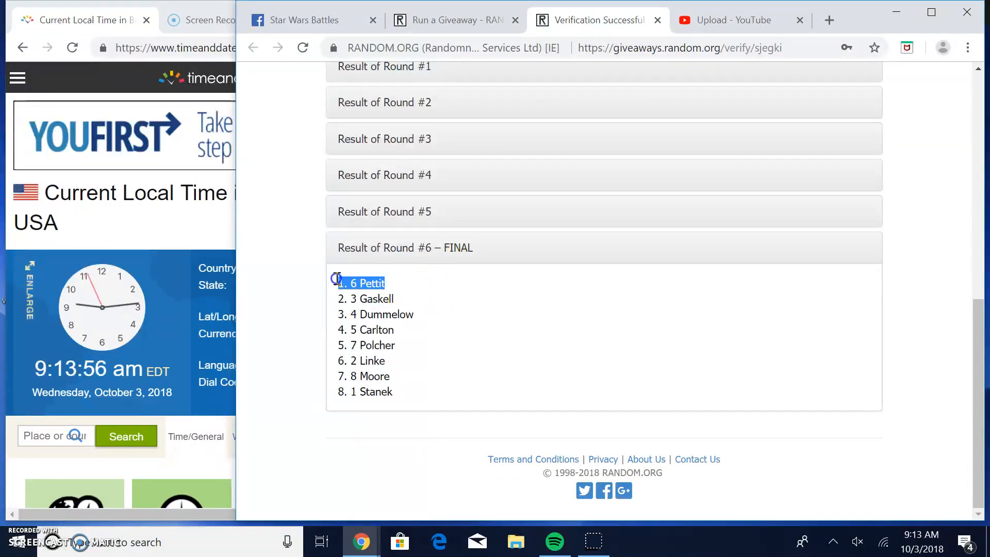
{"action": "left_click", "coordinate": [303, 20]}
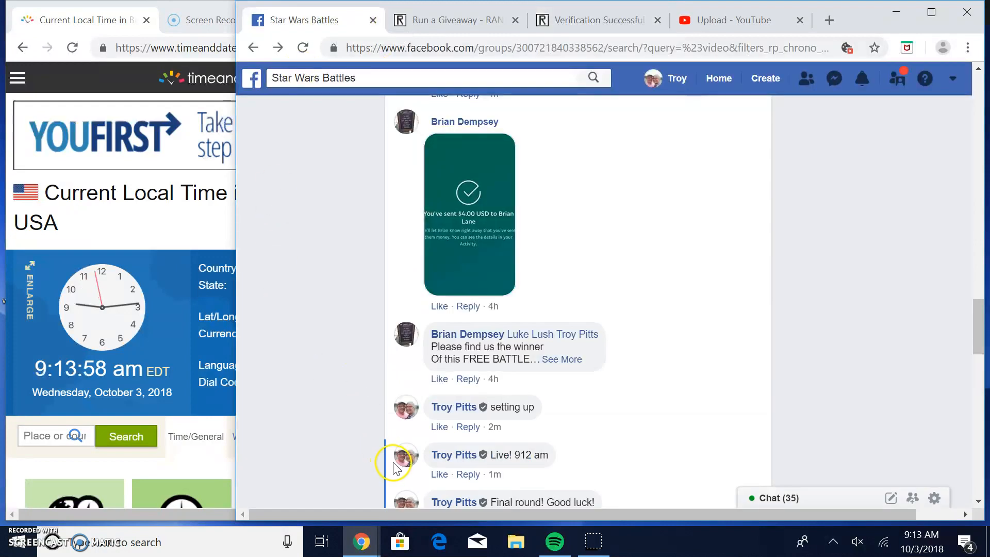
Write the comment "Done 914" in the post's comment box without posting it
{"action": "scroll", "scroll_direction": "down", "scroll_amount": 3}
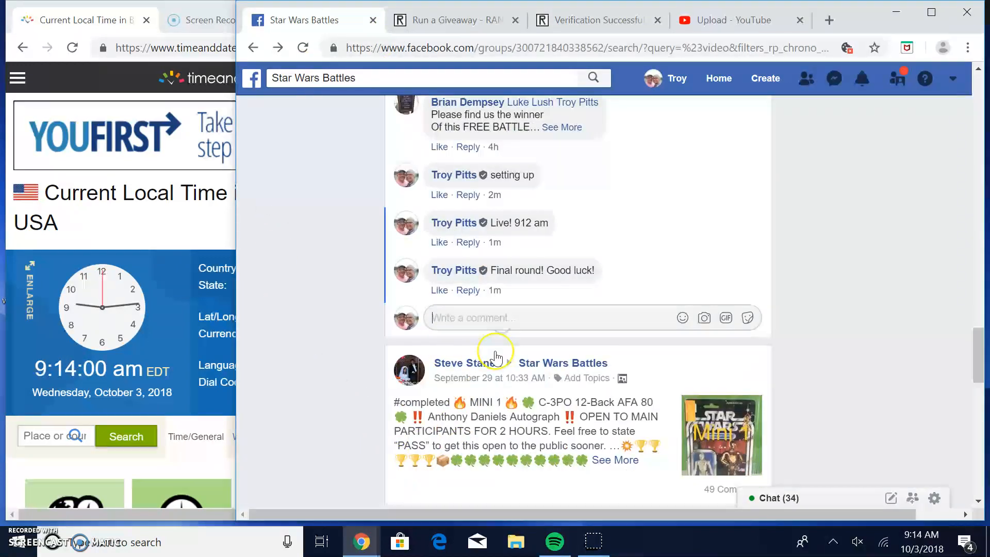
{"action": "type", "text": "F"}
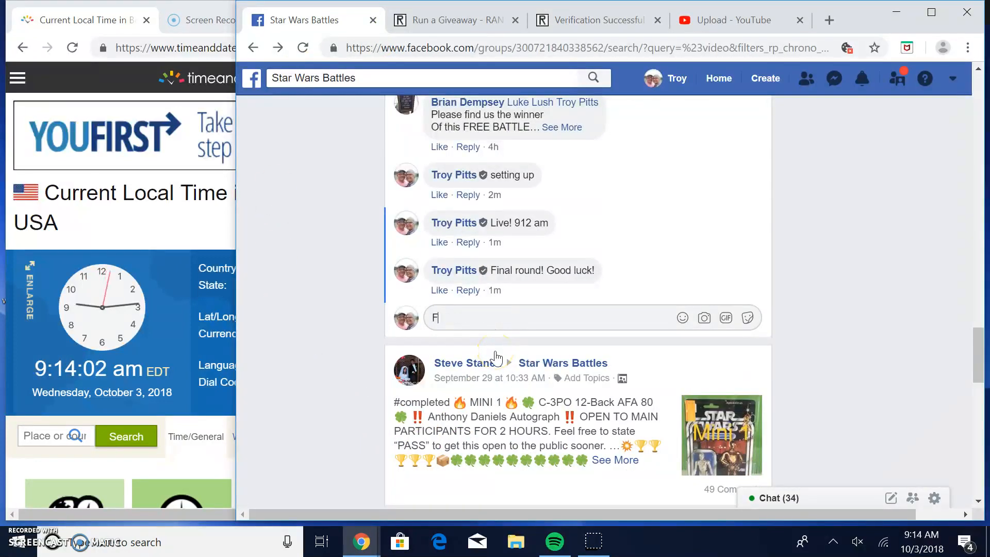
{"action": "type", "text": "D"}
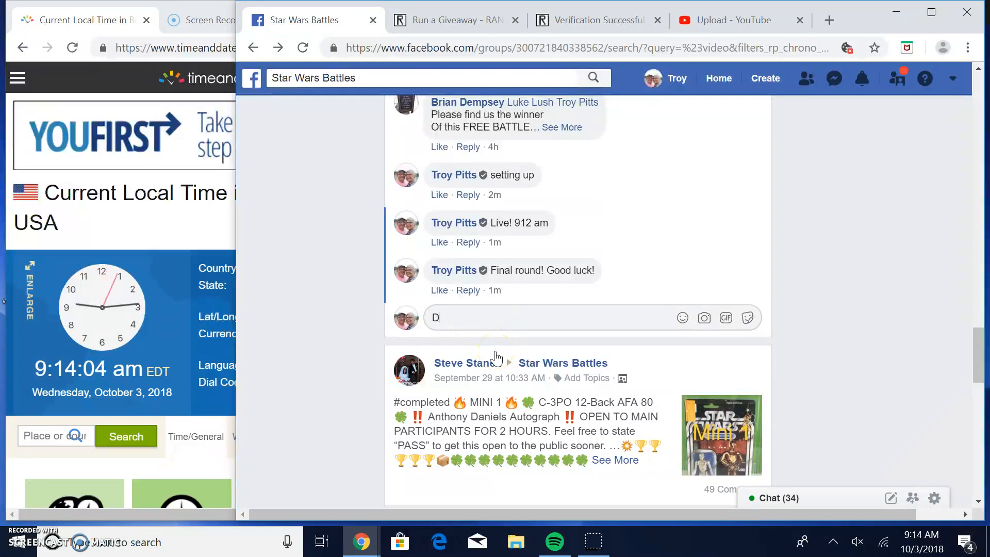
{"action": "type", "text": "one"}
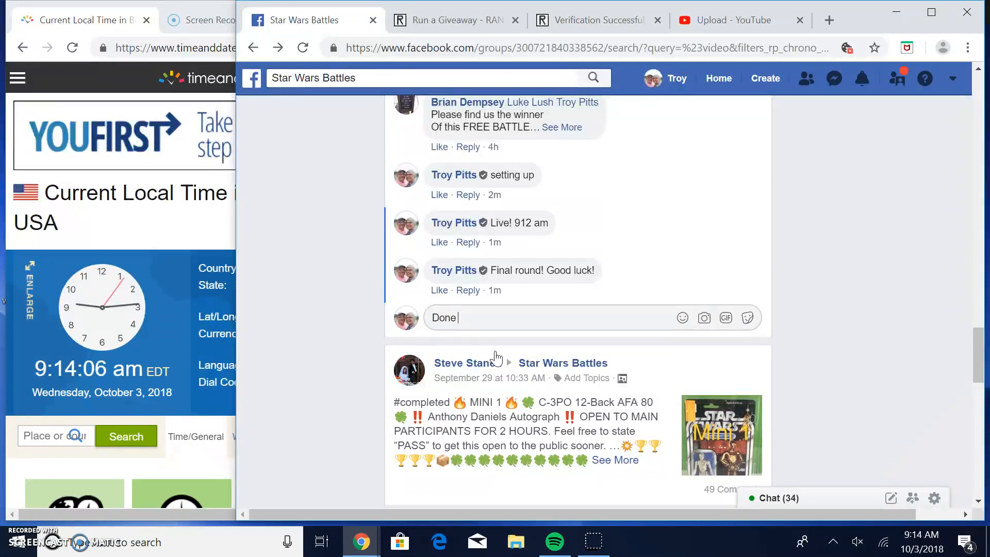
{"action": "type", "text": "914"}
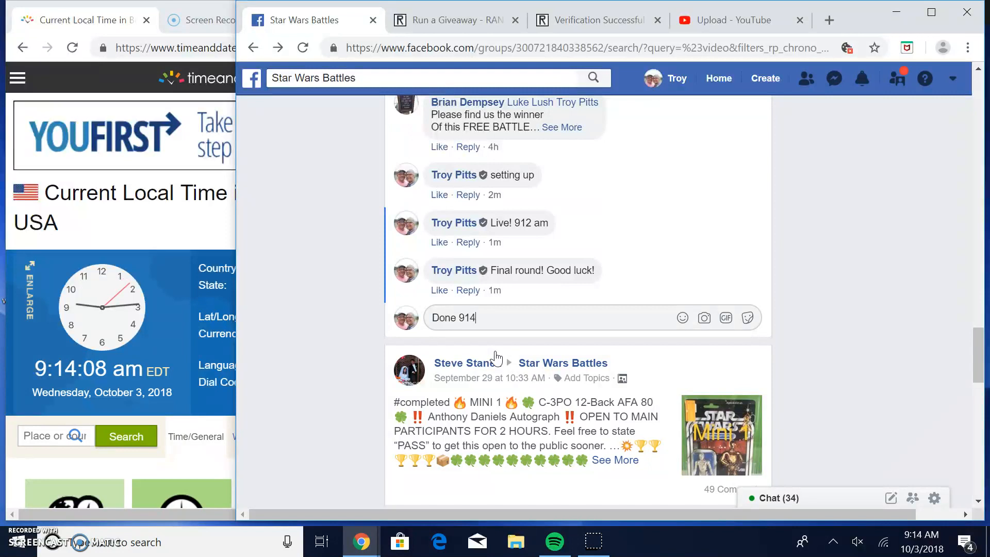